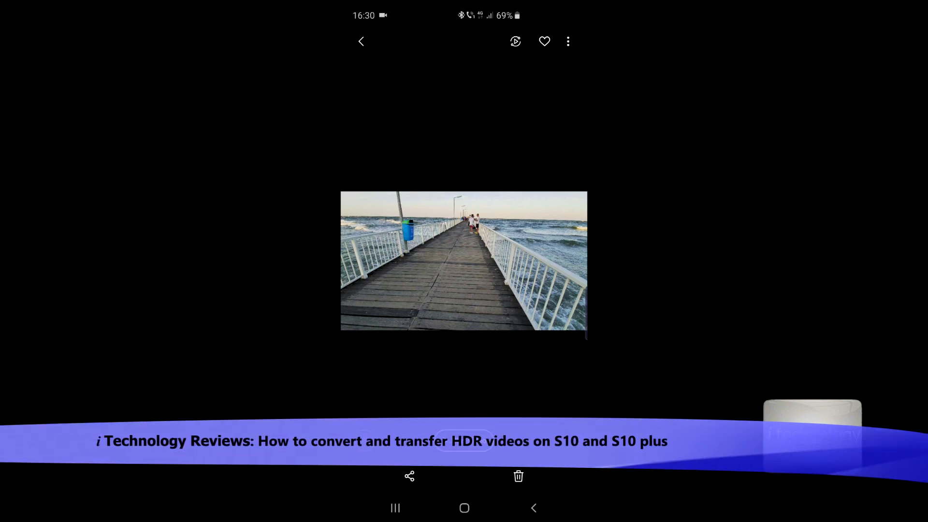
- Play the HDR pier video 20190908_185516.mp4, then return to its still preview
{"action": "left_click", "coordinate": [566, 41]}
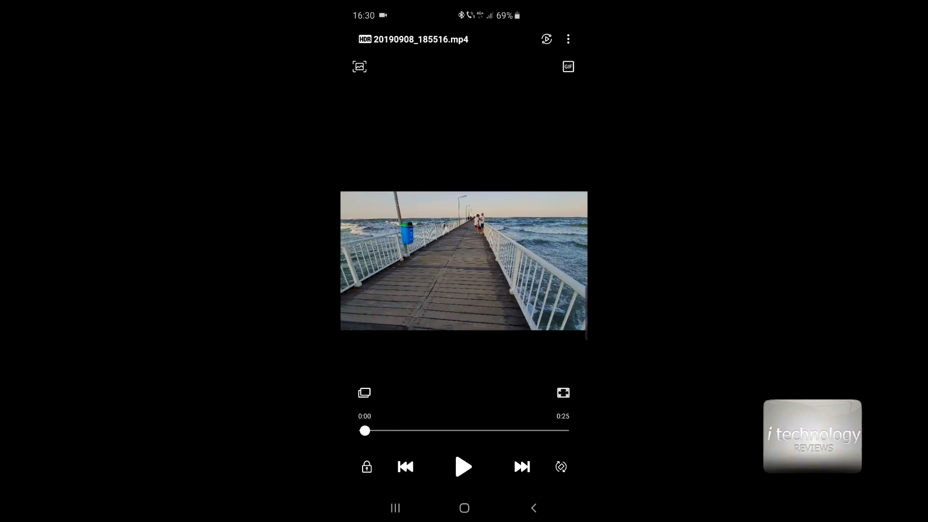
{"action": "left_click", "coordinate": [567, 39]}
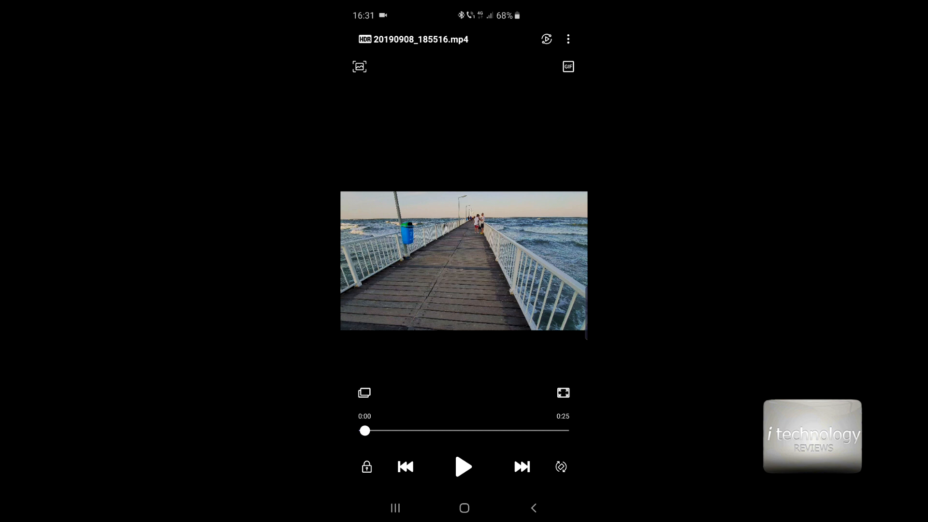
{"action": "left_click", "coordinate": [567, 39]}
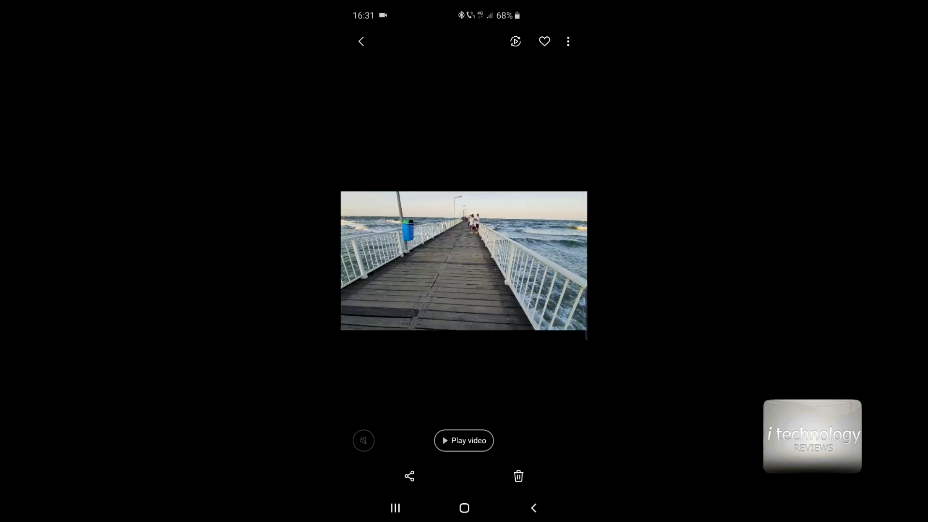
- Swipe to the garden path video and open its Share sheet for the 29.33 MB file
{"action": "left_click", "coordinate": [409, 475]}
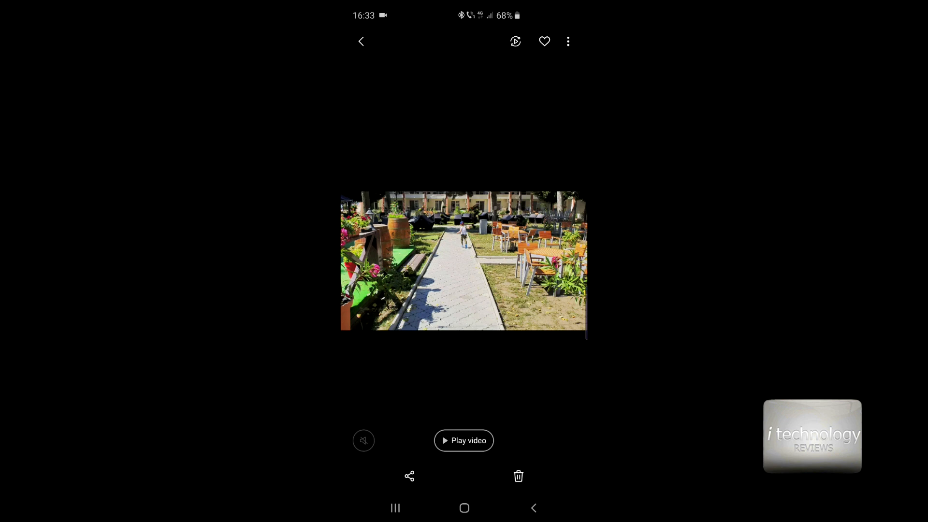
{"action": "left_click", "coordinate": [463, 440]}
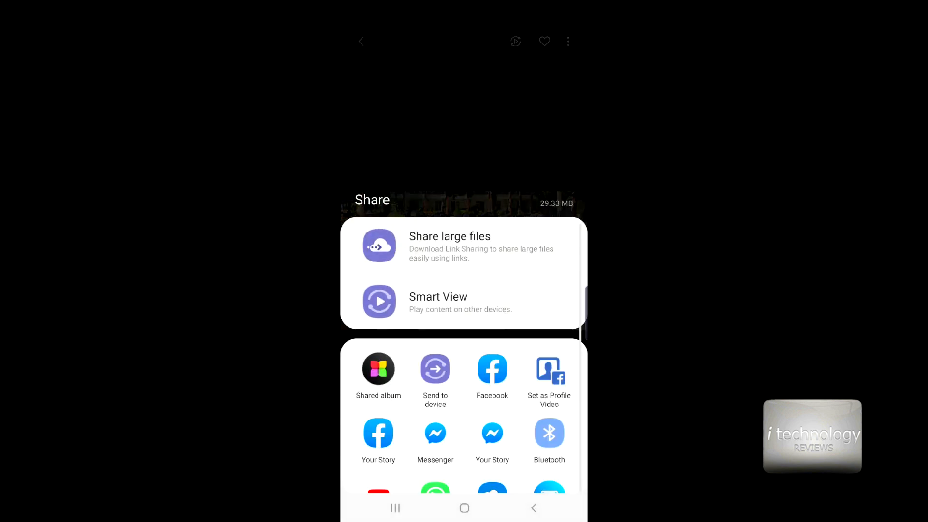
- Send the 165.6 MB video through Share large files to Link Sharing, dismissing the install prompt
{"action": "left_click", "coordinate": [449, 236]}
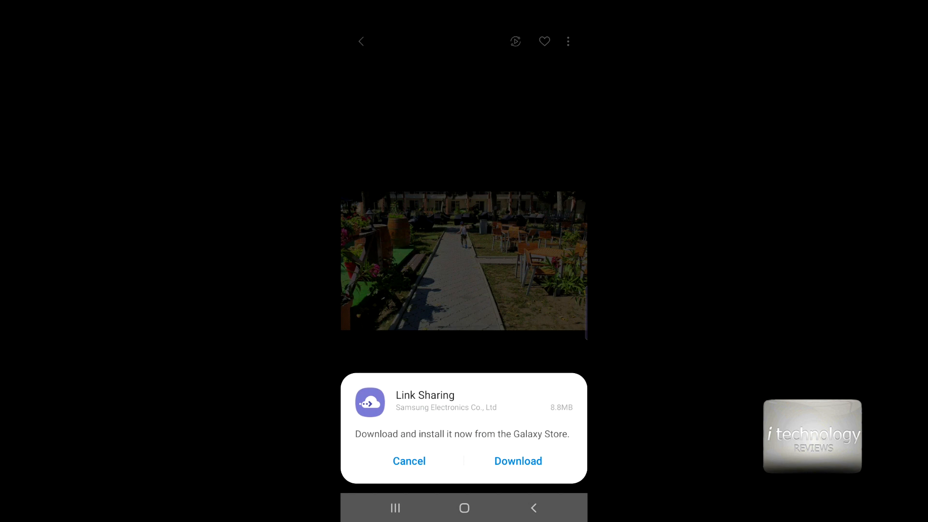
{"action": "left_click", "coordinate": [409, 461]}
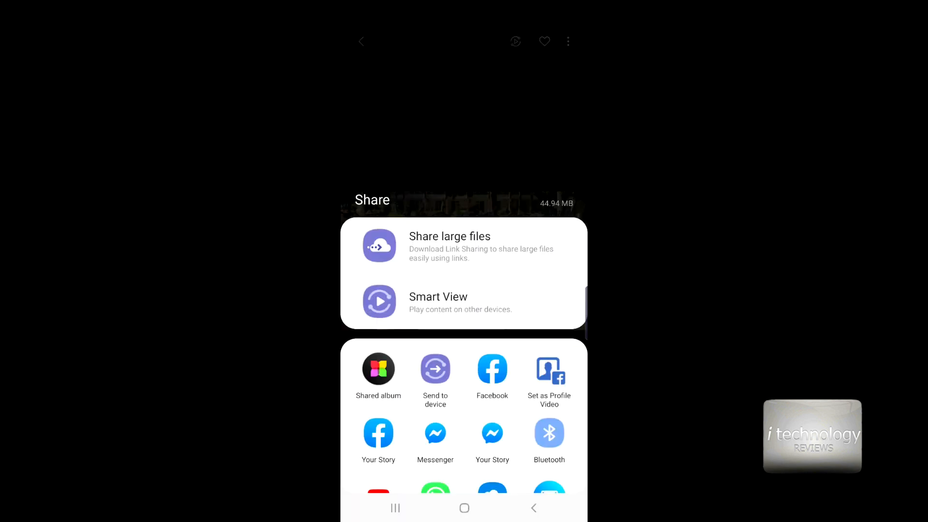
{"action": "left_click", "coordinate": [449, 246]}
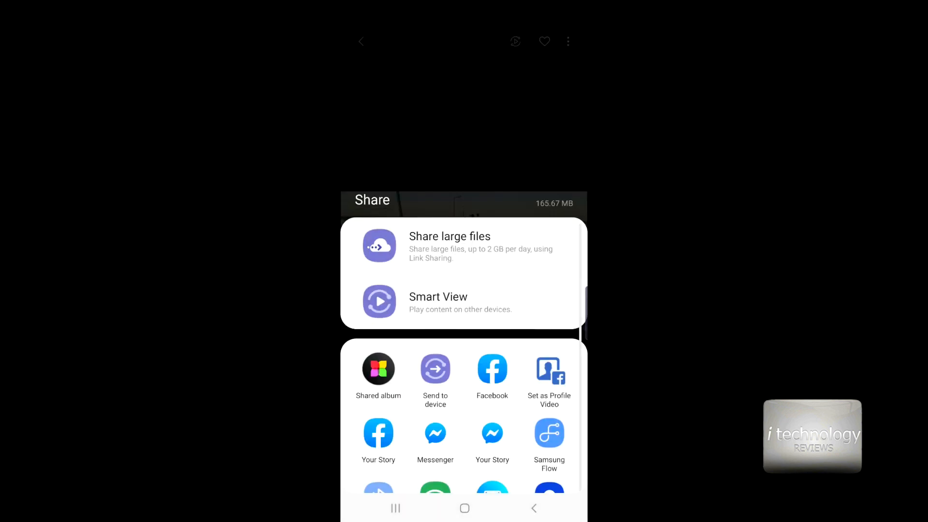
{"action": "scroll", "scroll_direction": "down", "scroll_amount": 3}
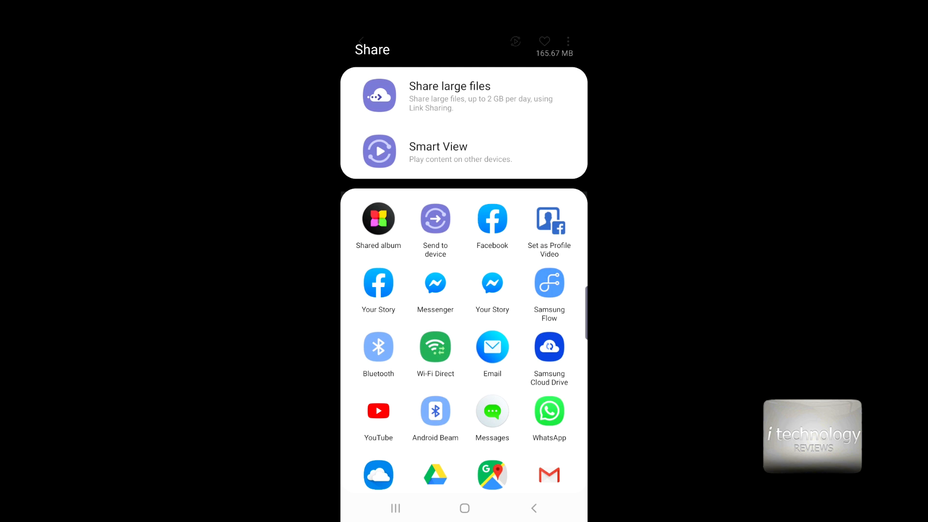
{"action": "left_click", "coordinate": [449, 96]}
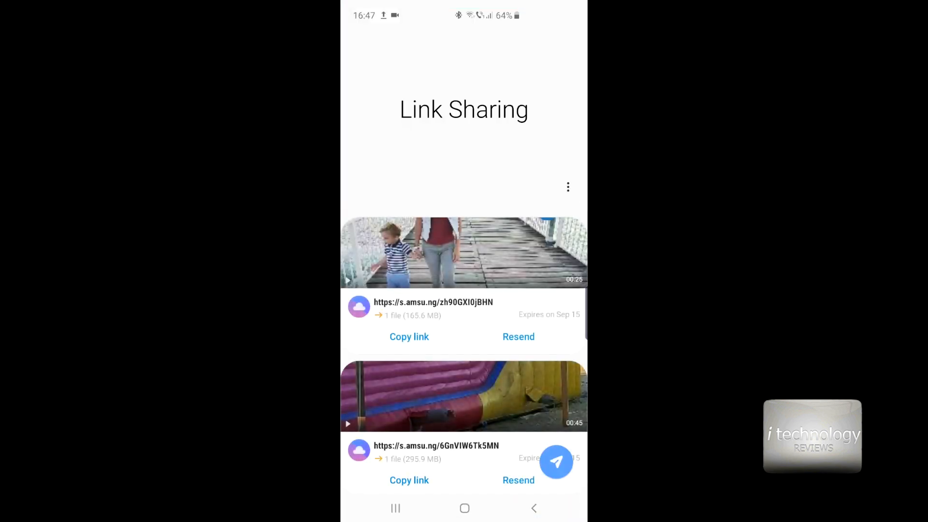